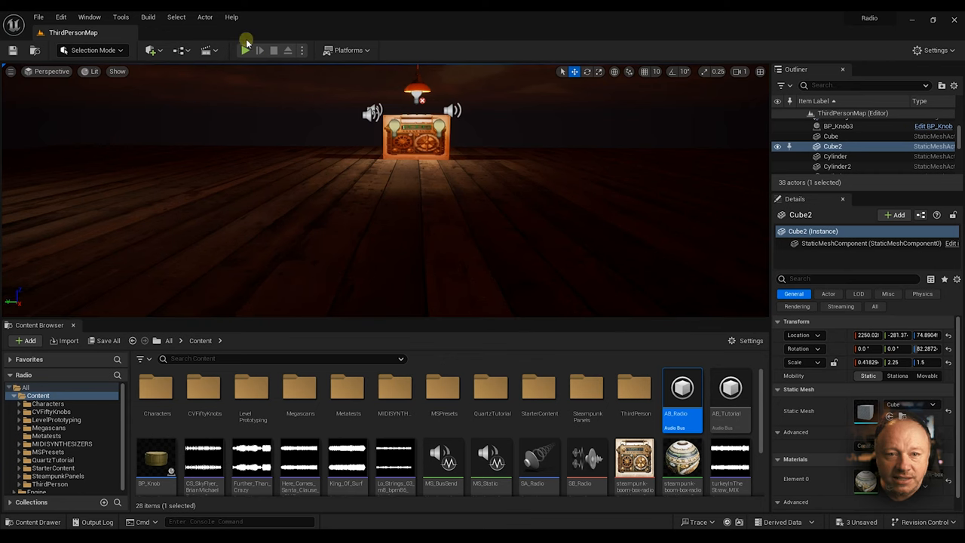
Create a new folder inside the Content Browser's Content folder.
left_click(247, 50)
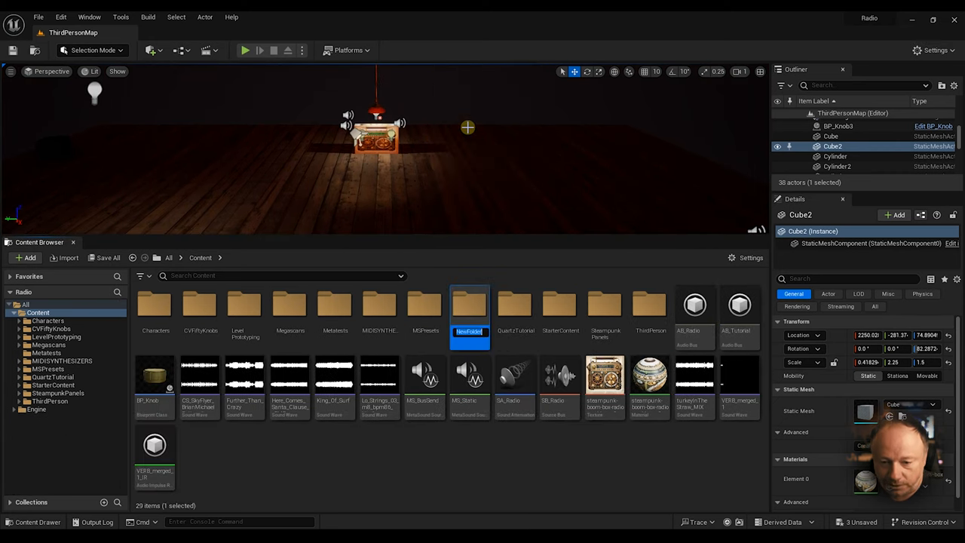
Name the folder TUTURIAL and open it, confirming it is empty.
type("TUTROA")
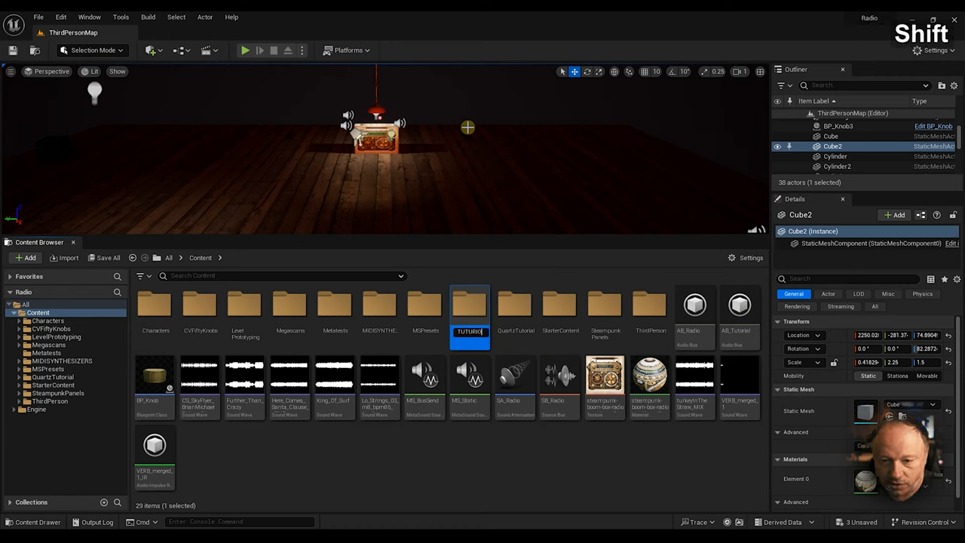
key("Backspace")
type("AL")
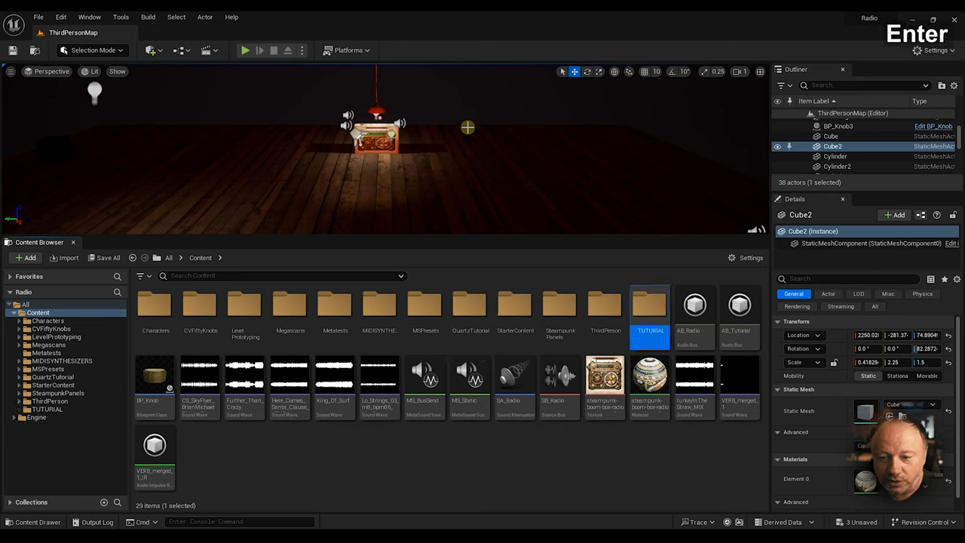
mouse_move(650, 329)
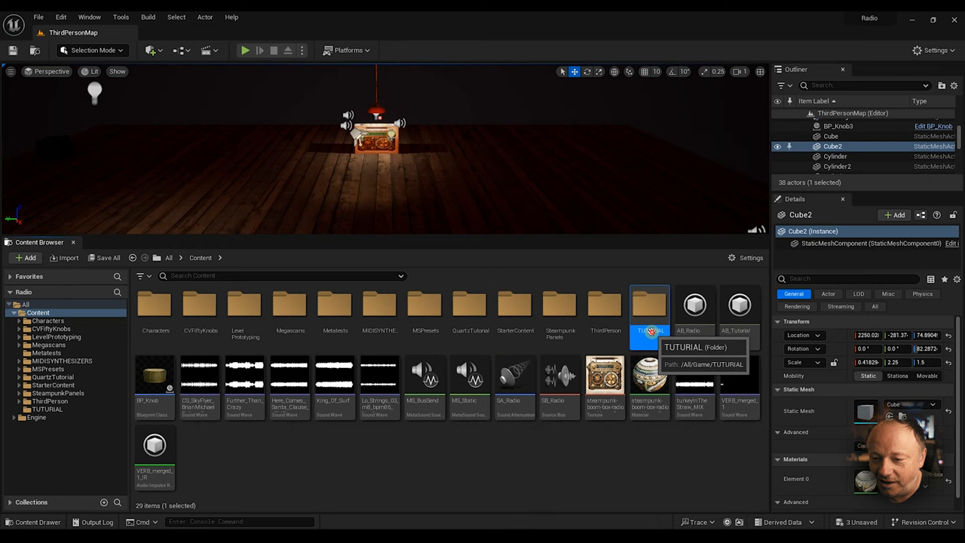
key("backspace")
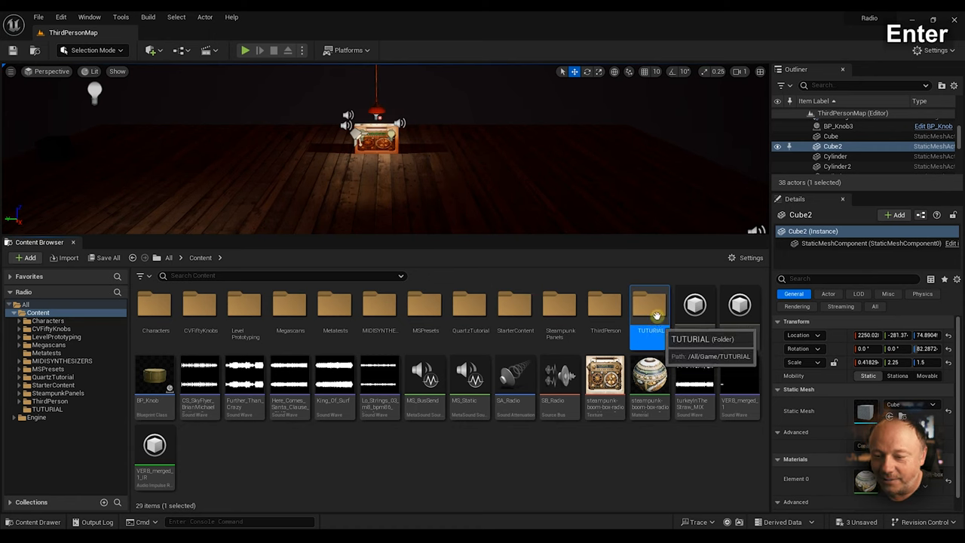
double_click(650, 305)
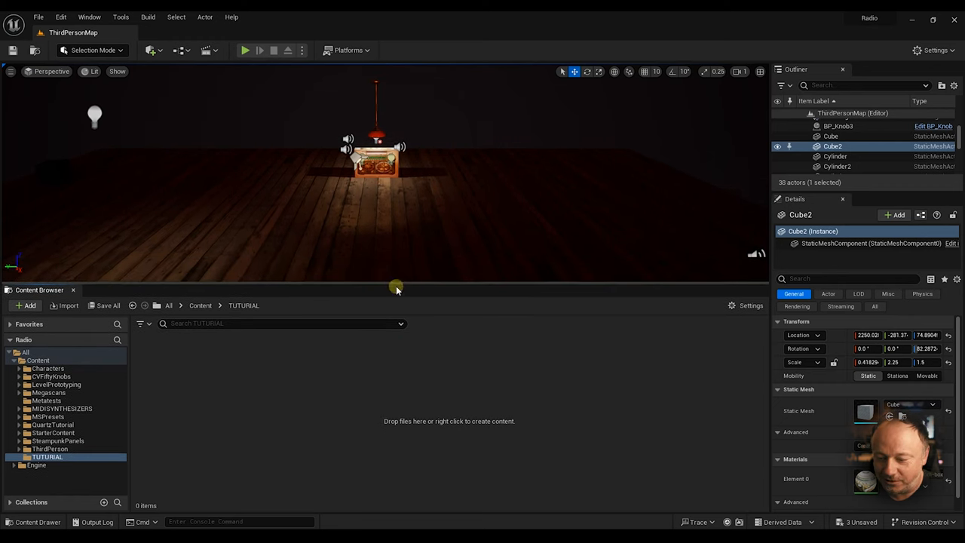
mouse_move(306, 398)
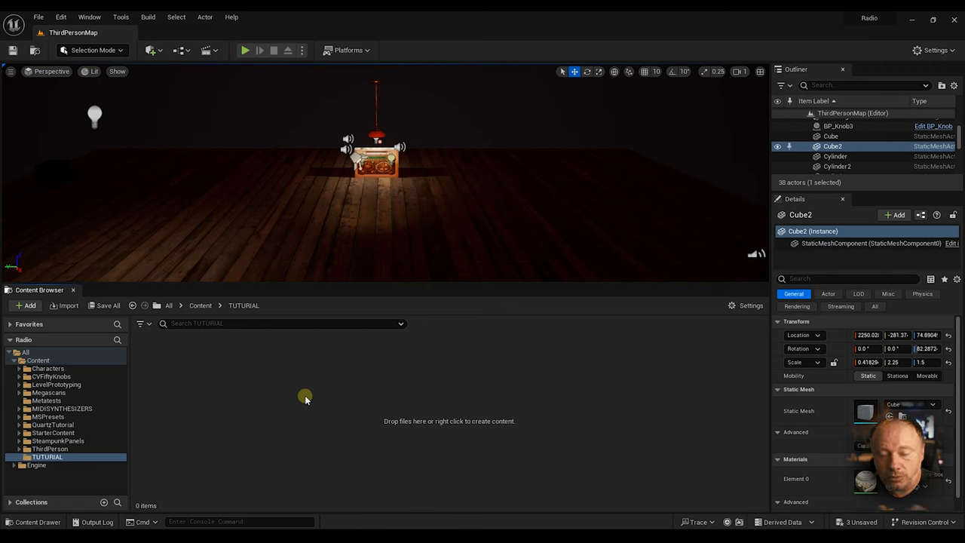
Create the AB_Radio2 audio bus and review its Audio Bus Channels setting.
right_click(306, 397)
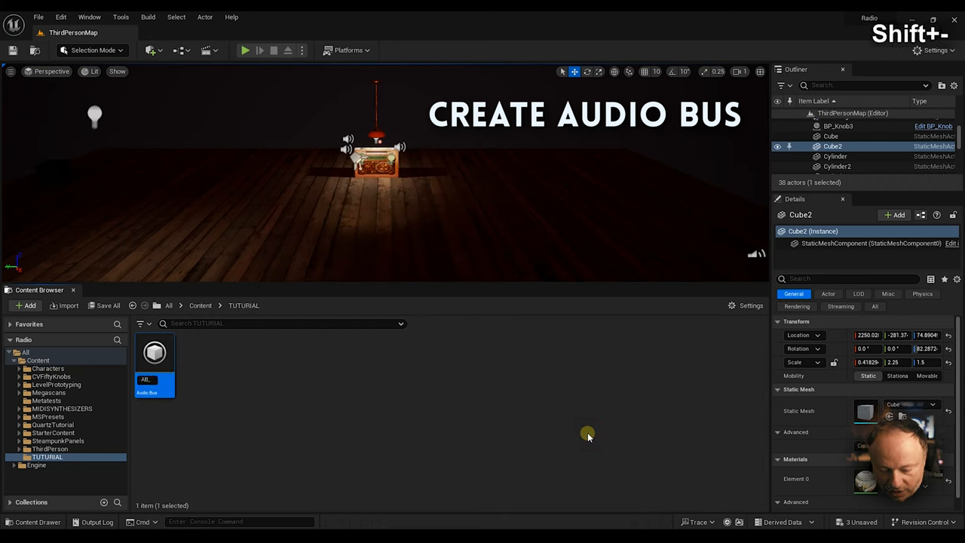
type("AB_Radio2")
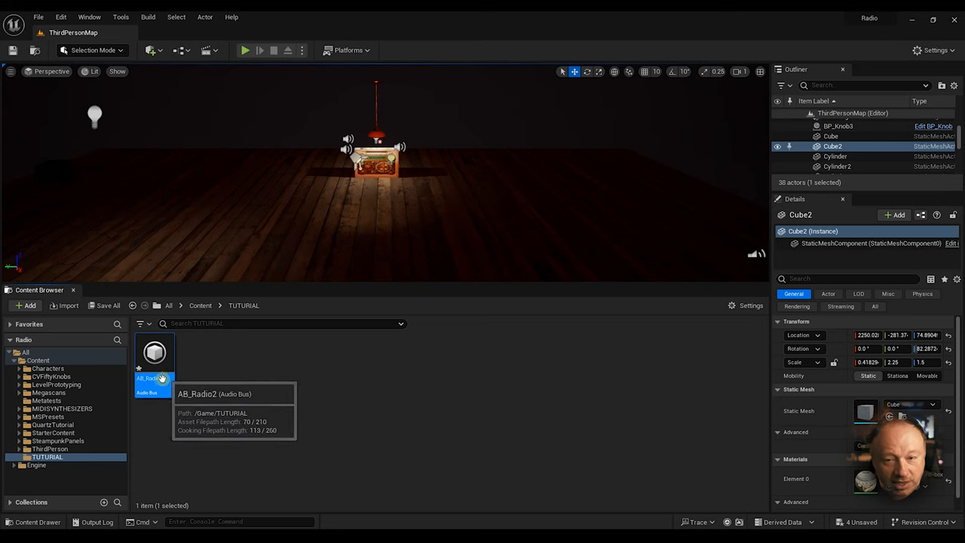
double_click(155, 353)
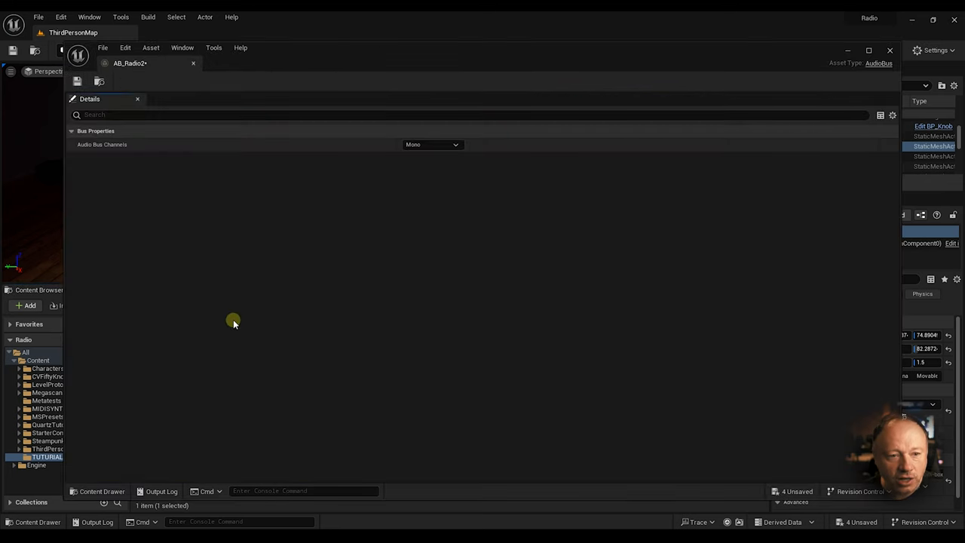
left_click(432, 144)
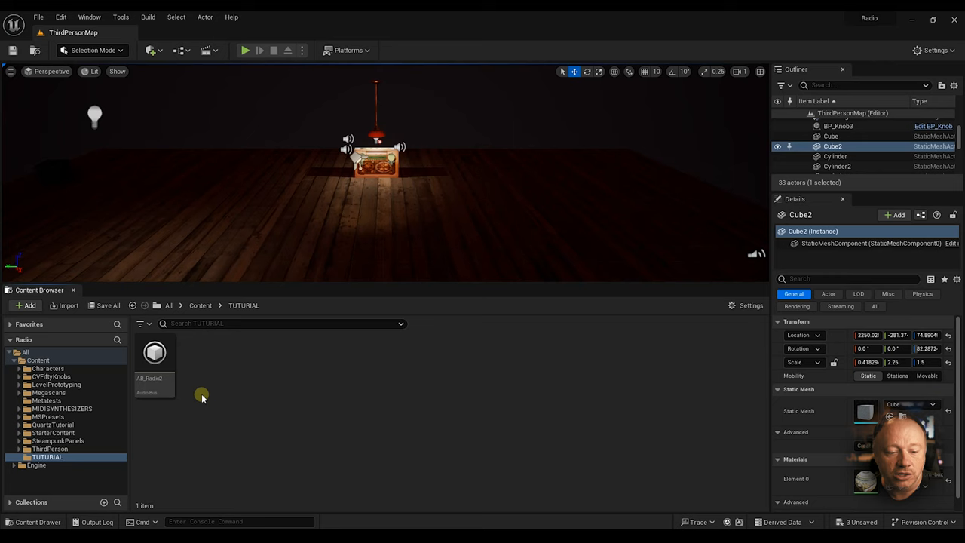
mouse_move(223, 388)
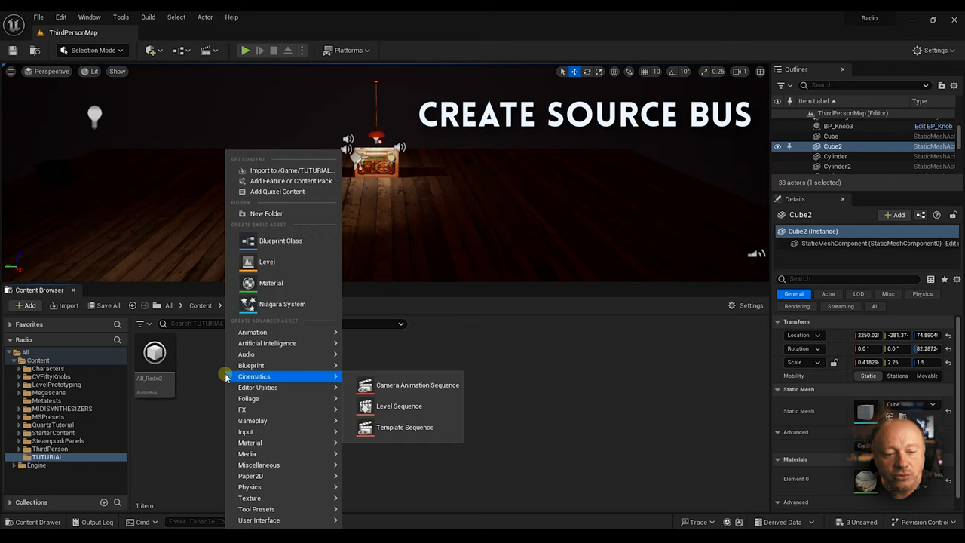
mouse_move(252, 365)
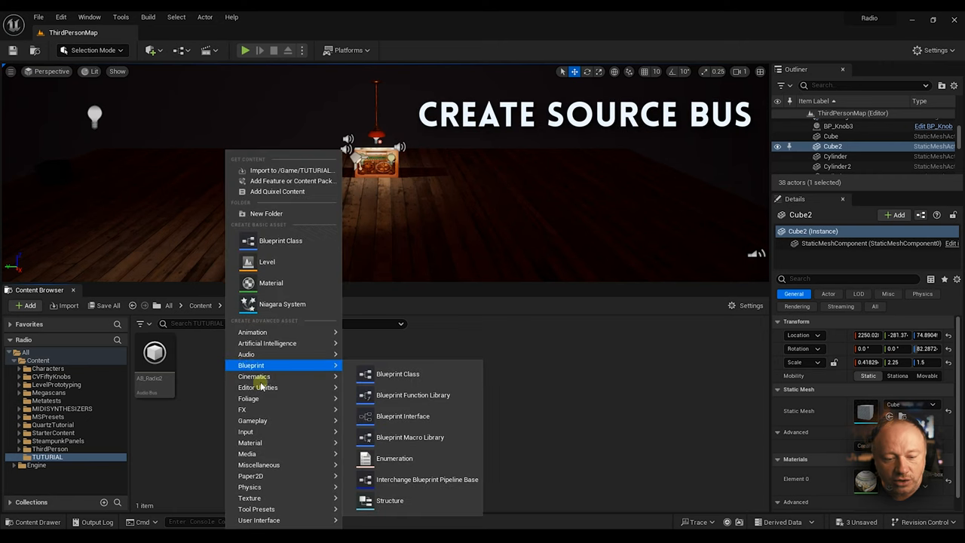
mouse_move(254, 377)
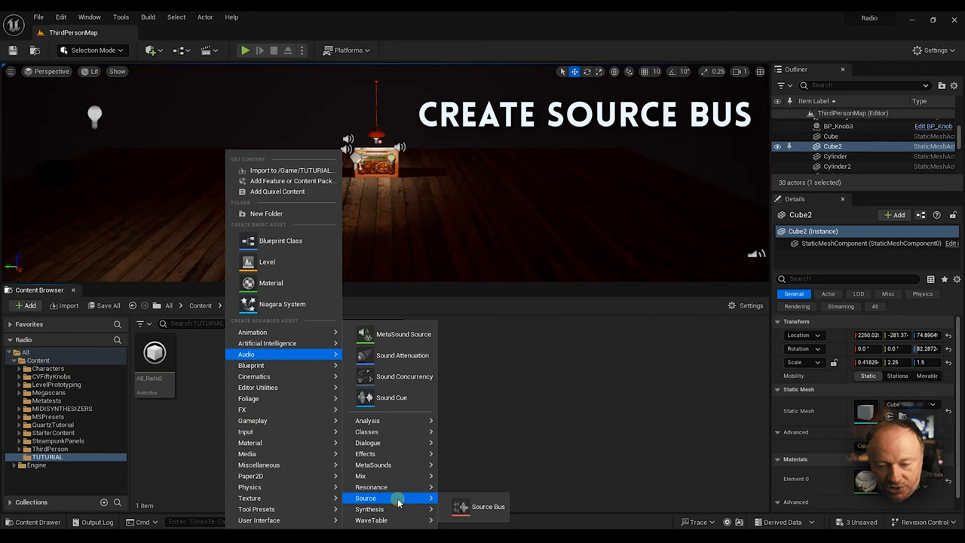
Create the SB_Radio2 source bus beside AB_Radio2 and open its editor.
left_click(488, 506)
type("SB_Radio2")
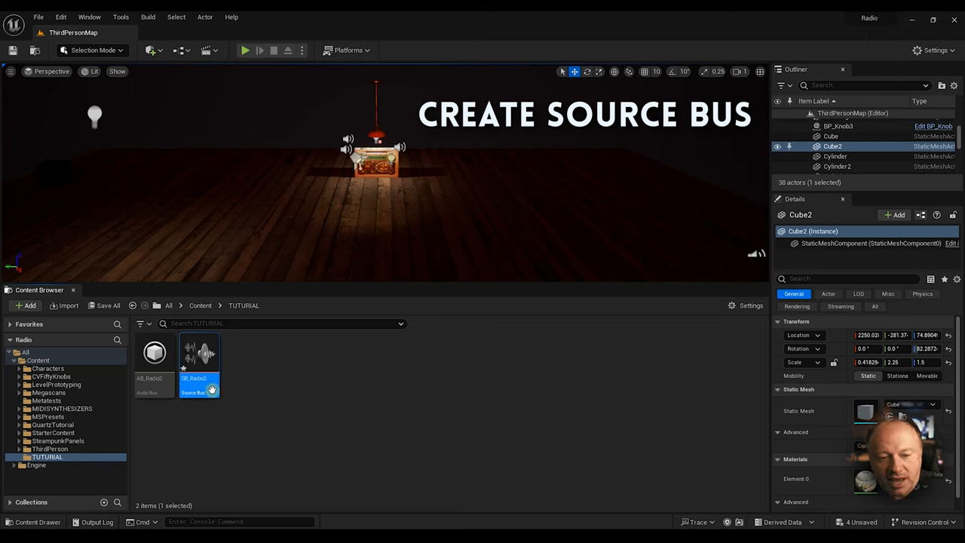
left_click(291, 418)
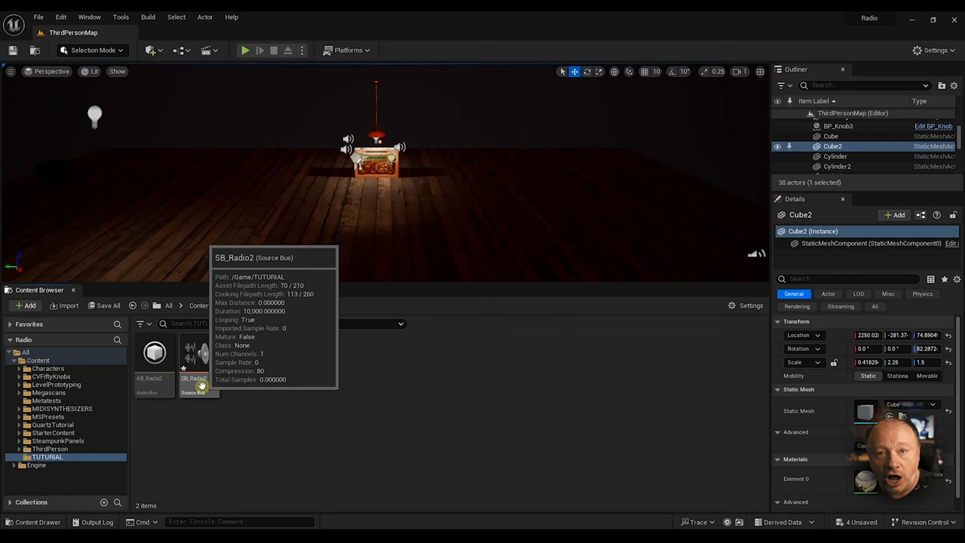
double_click(193, 352)
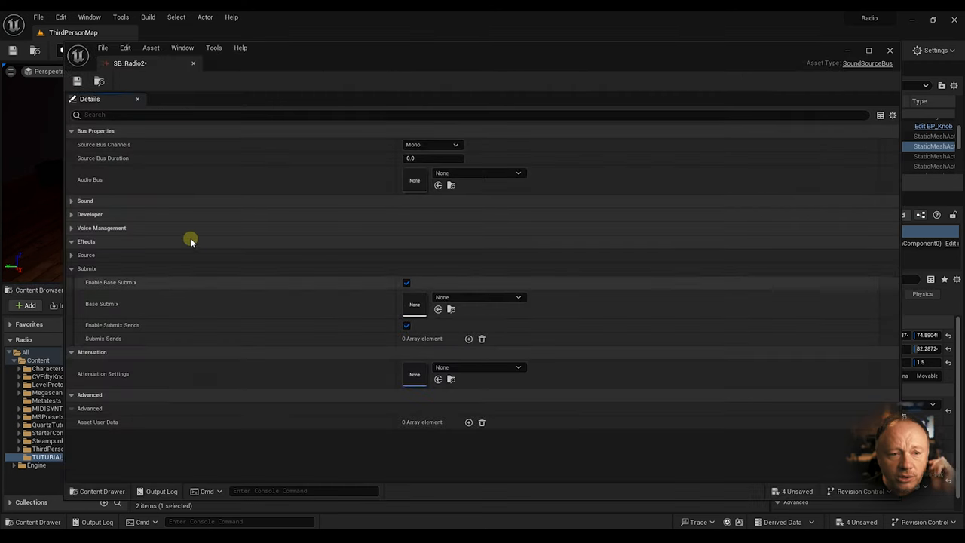
Set SB_Radio2 to Stereo, fed by AB_Radio2, with MasterSubmixDefault as base submix.
left_click(432, 144)
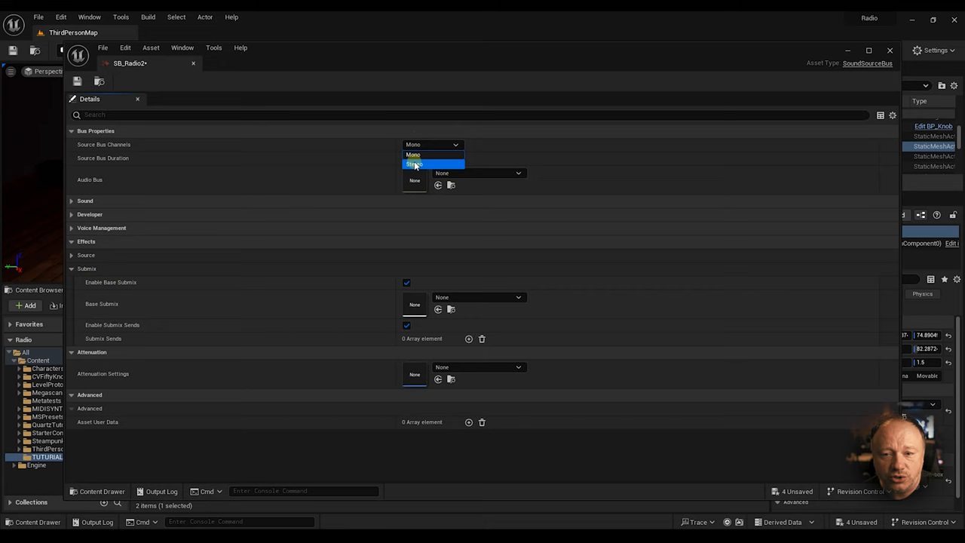
left_click(414, 164)
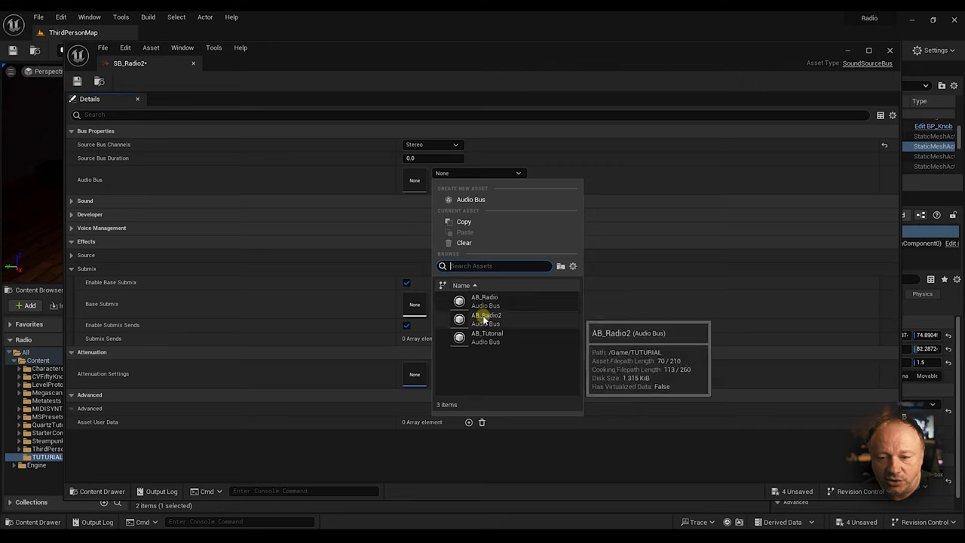
left_click(487, 315)
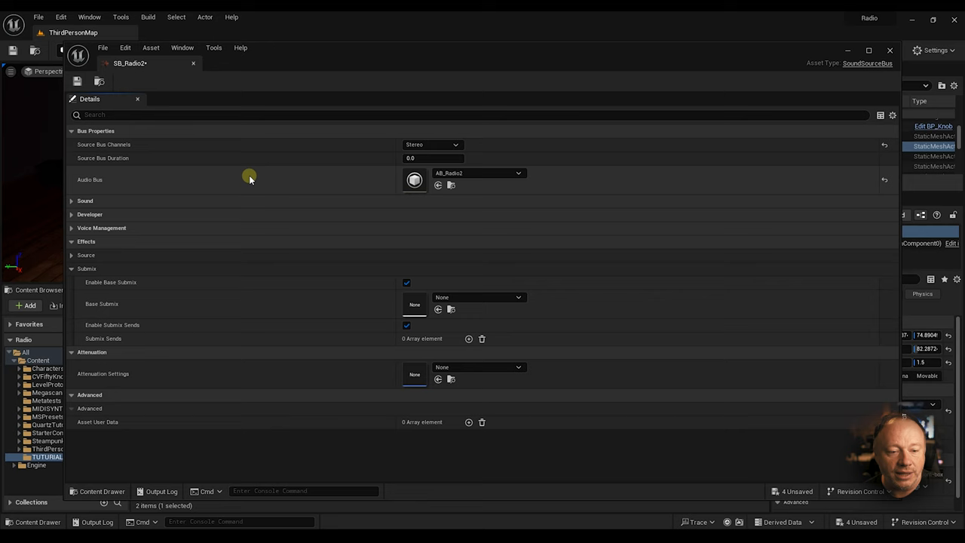
left_click(518, 296)
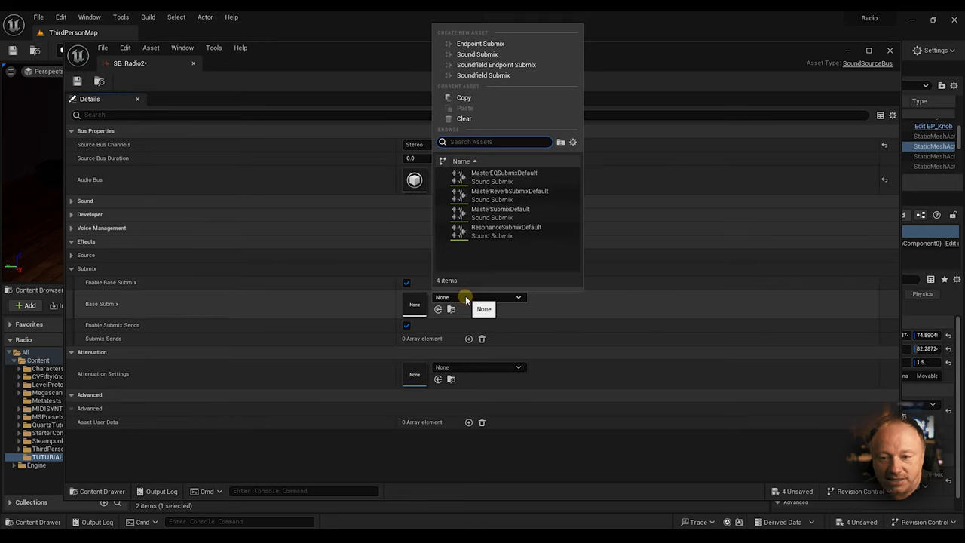
left_click(500, 209)
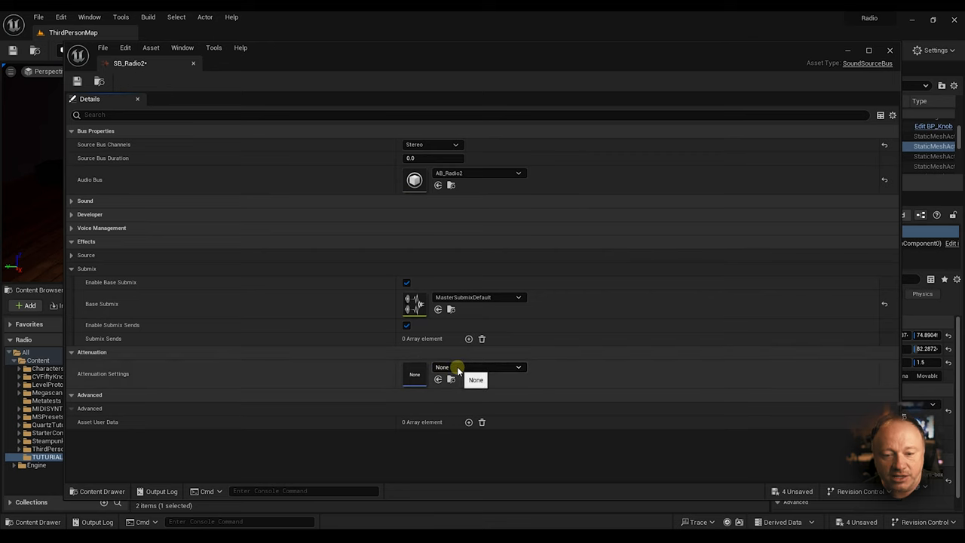
mouse_move(451, 380)
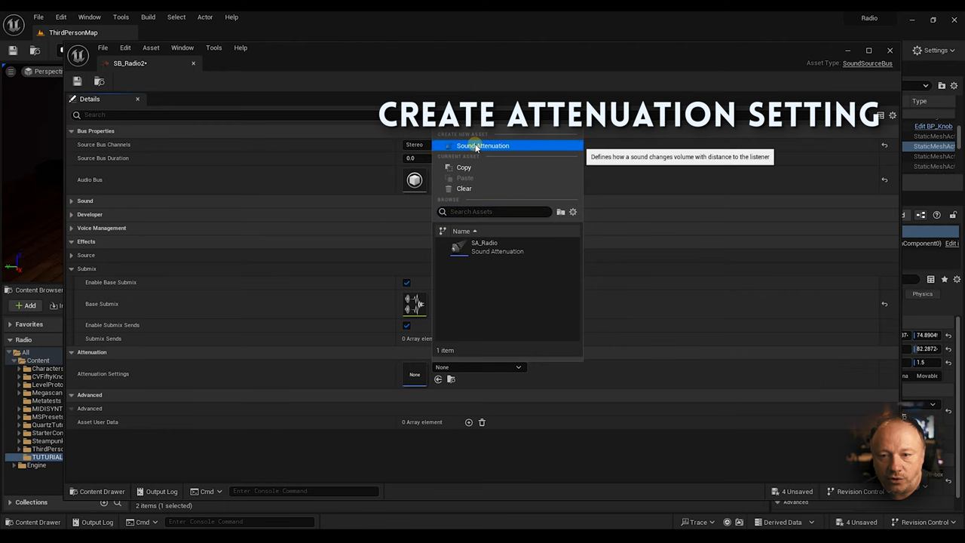
Create and save the SA_Radio2 attenuation asset for SB_Radio2, then open it.
left_click(483, 145)
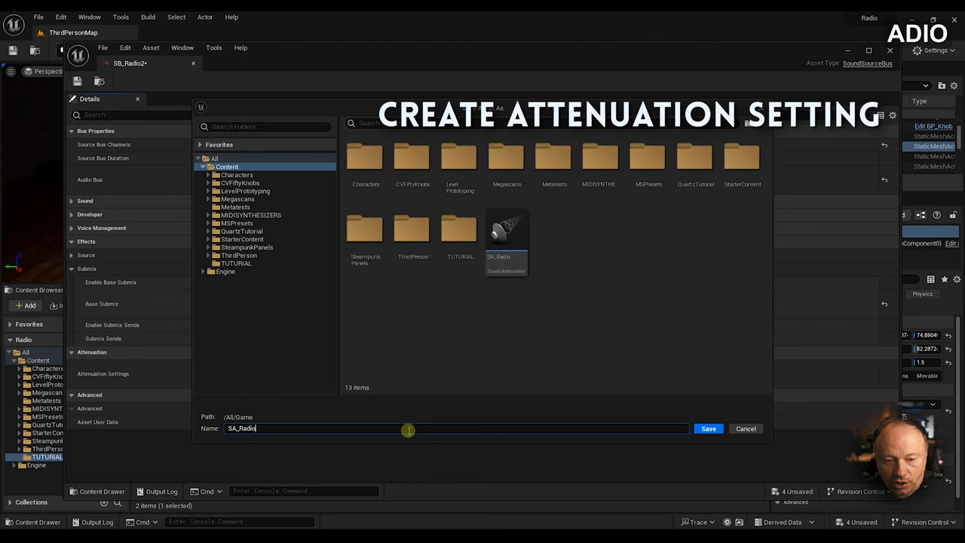
left_click(707, 428)
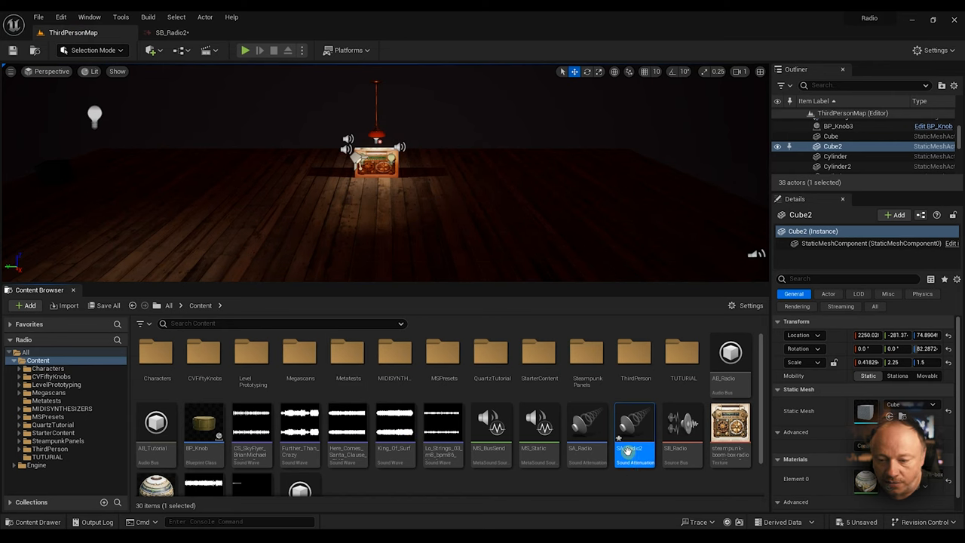
double_click(635, 422)
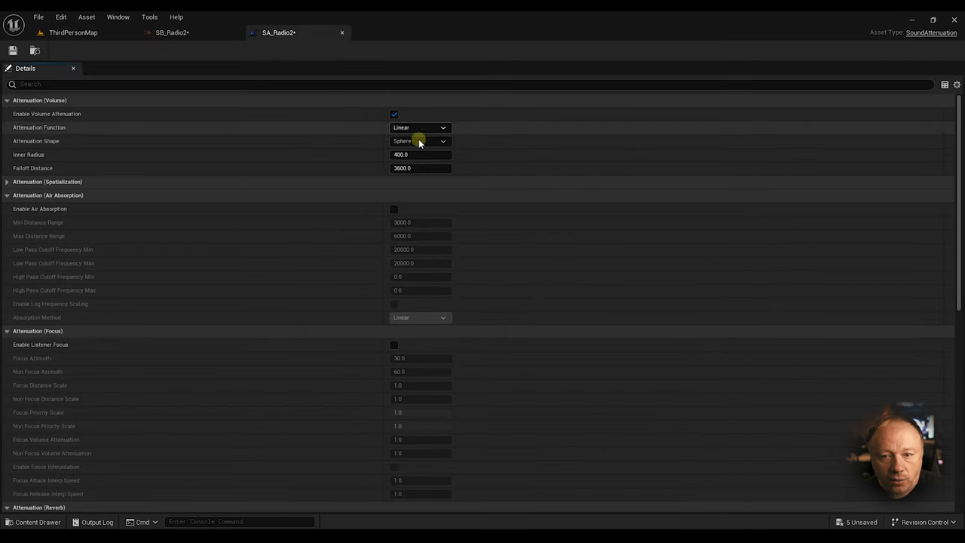
Set inner radius 50 and falloff distance 850, save, and close the source bus.
left_click(420, 155)
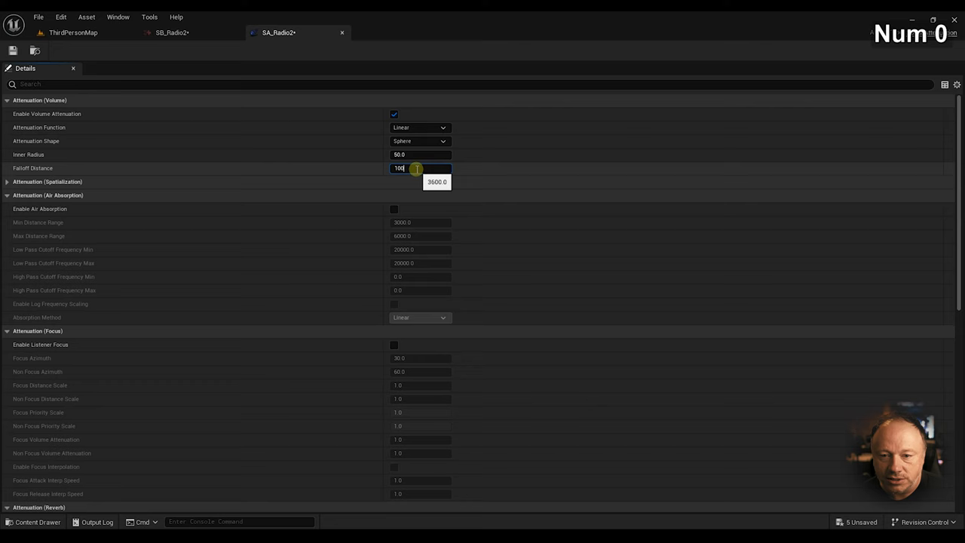
key("Backspace")
type("850.")
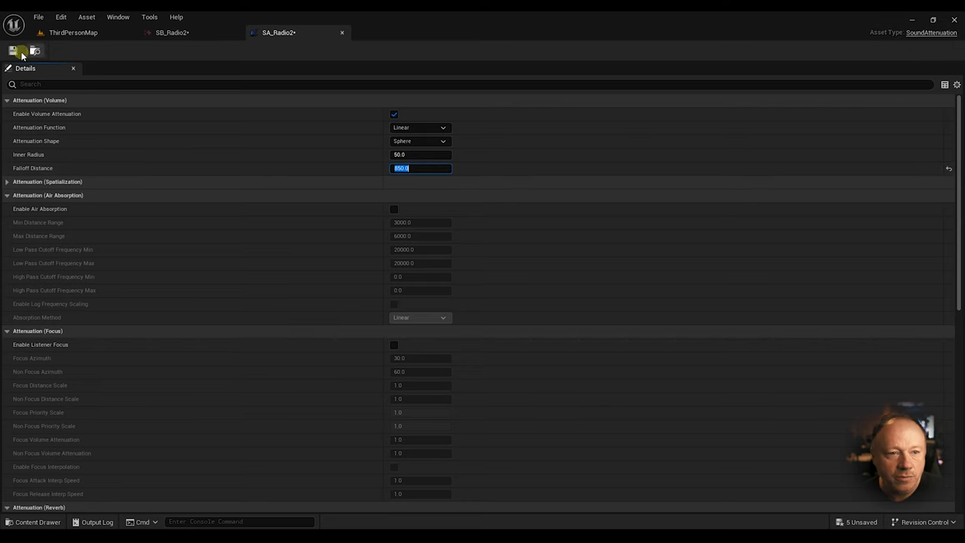
left_click(172, 32)
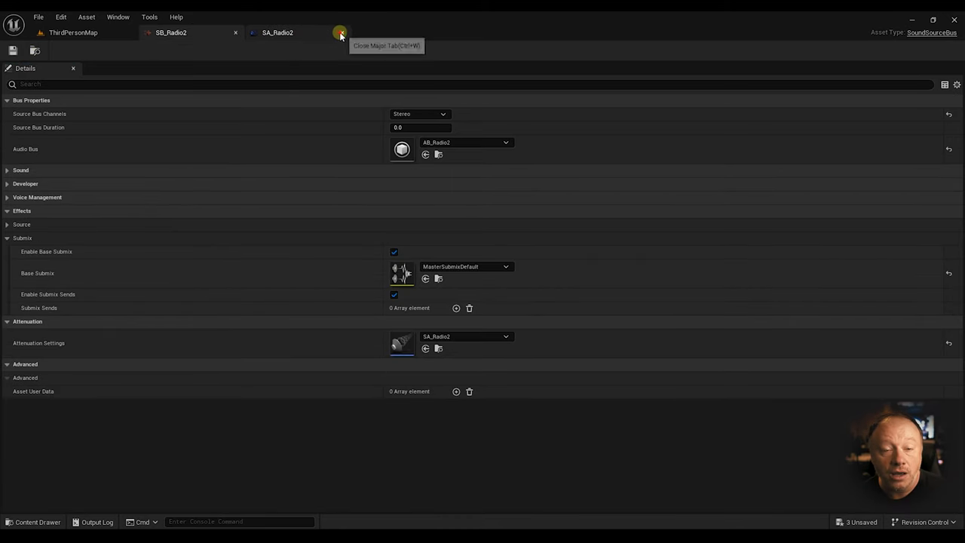
left_click(340, 33)
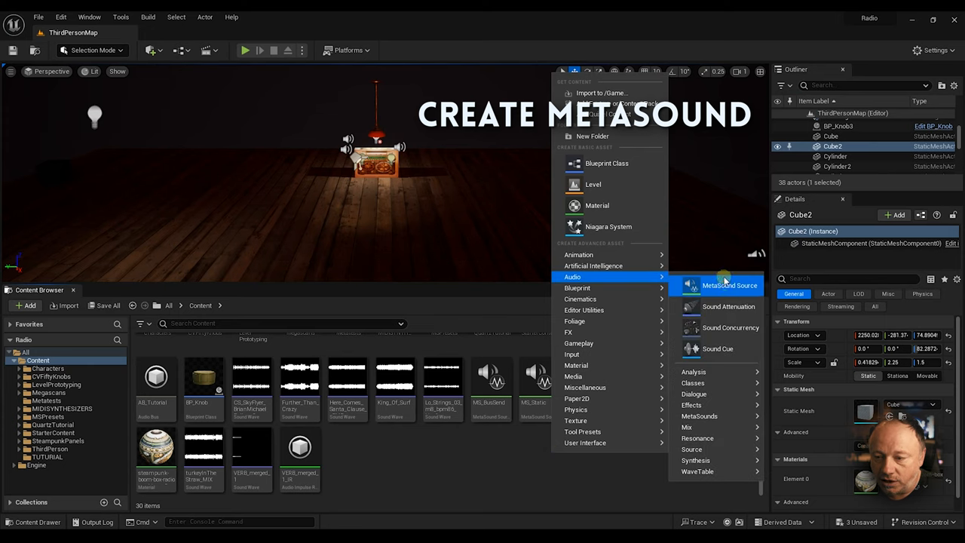
Create the MS_Radio2 MetaSound source and add a Wave Player (2.0, Stereo) node.
left_click(729, 285)
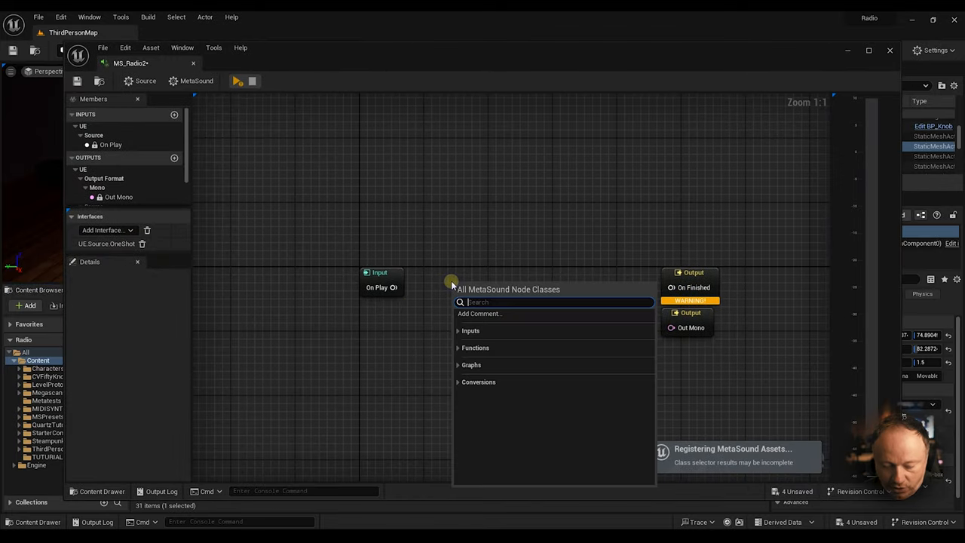
type("wave play")
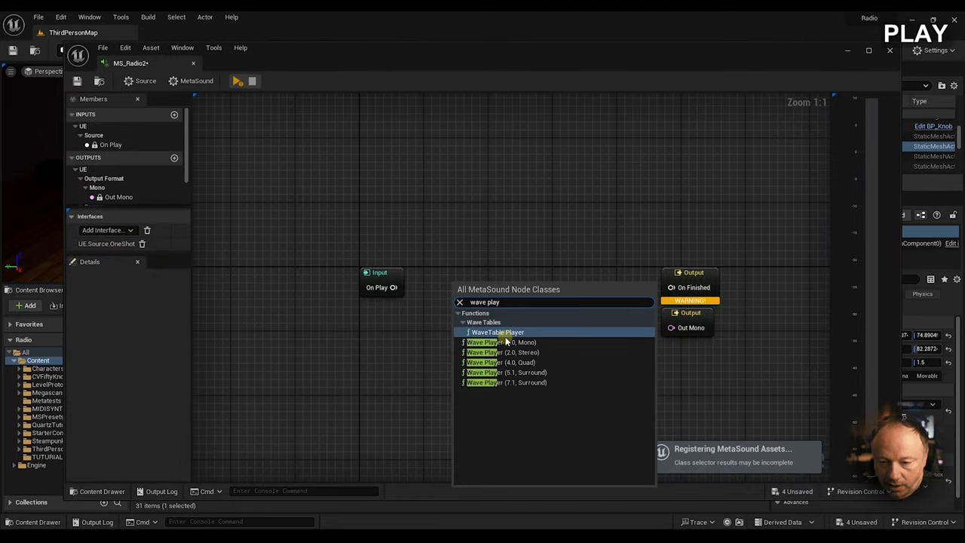
left_click(502, 352)
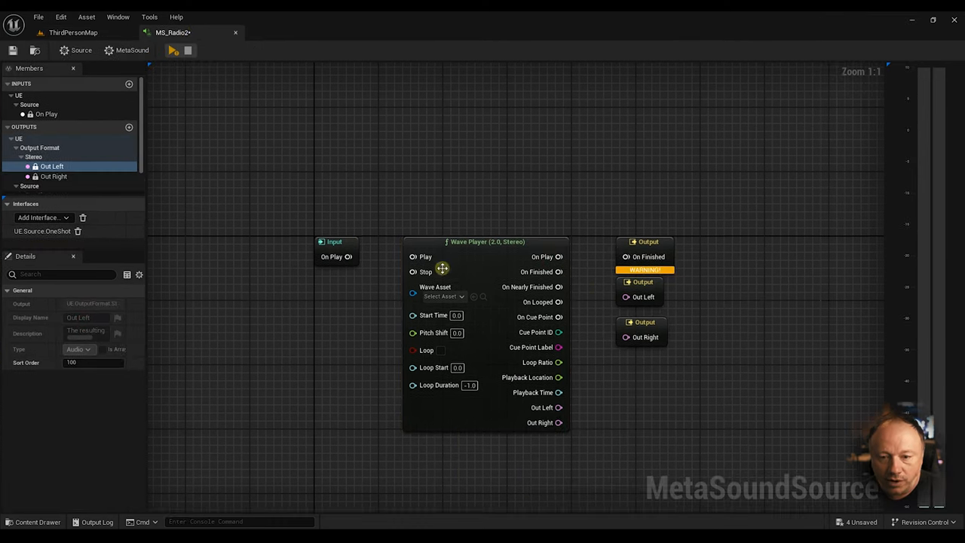
Assign a wave asset, wire On Play and both stereo outputs, and preview MS_Radio2.
left_click(443, 296)
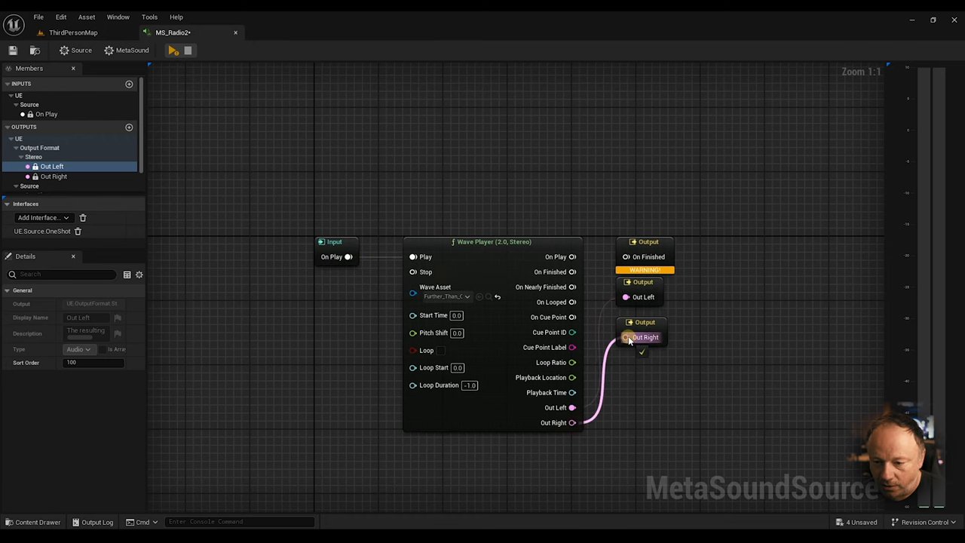
left_click(173, 51)
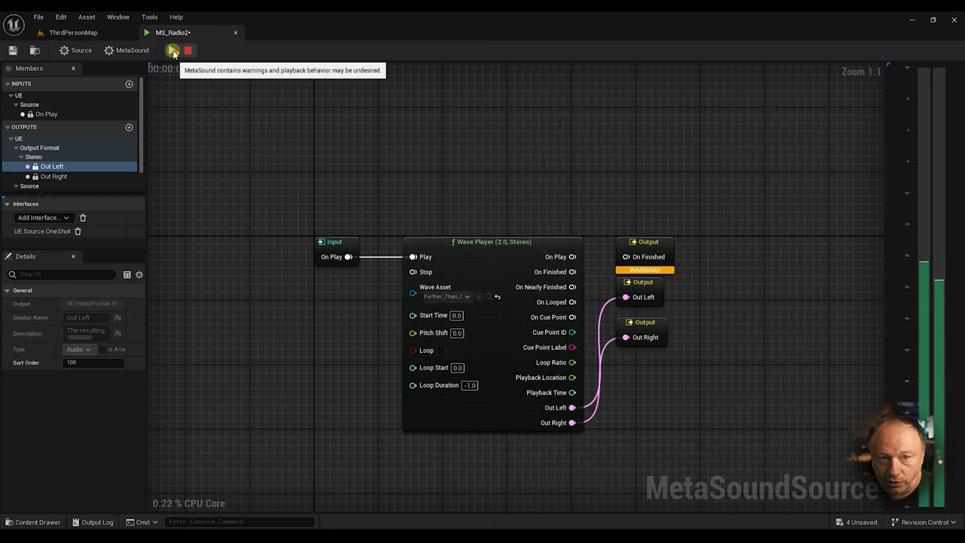
left_click(173, 51)
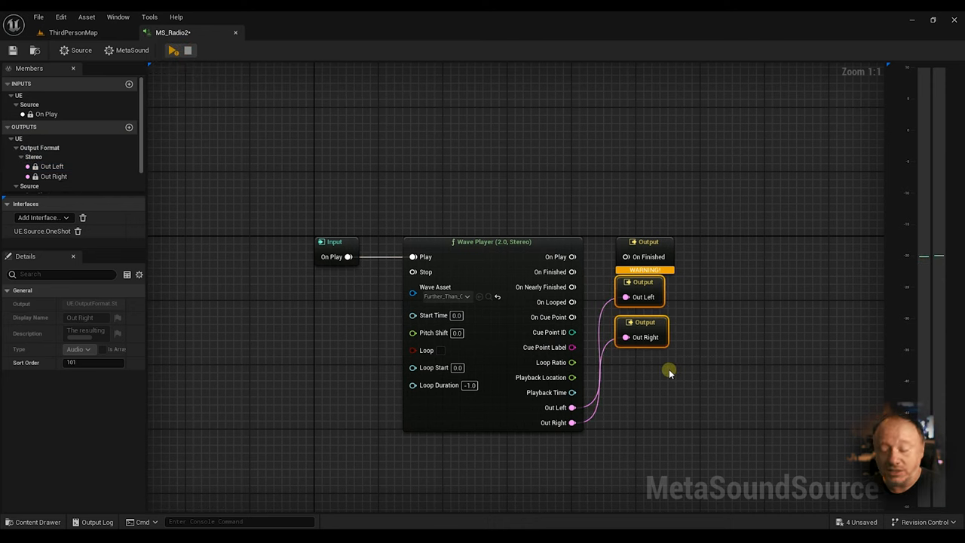
mouse_move(640, 296)
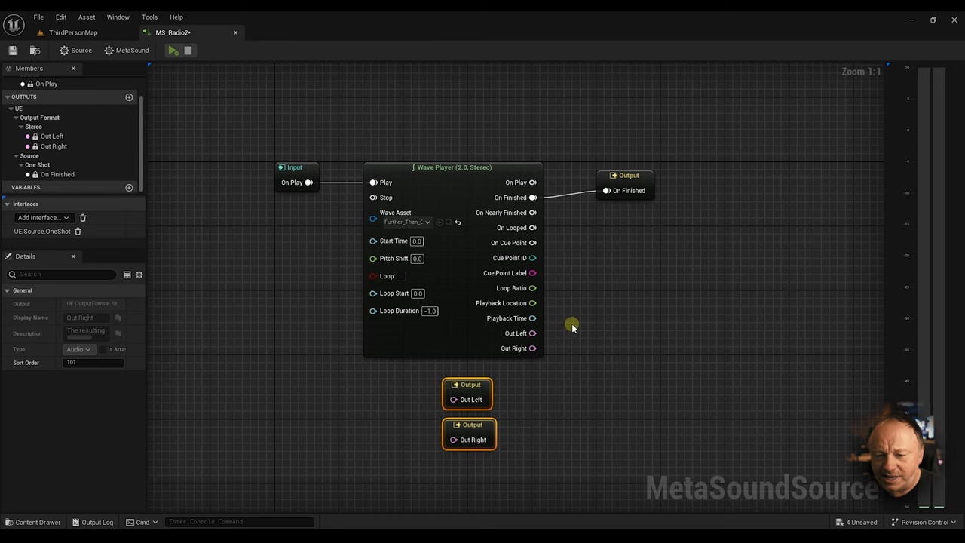
mouse_move(537, 335)
type("write")
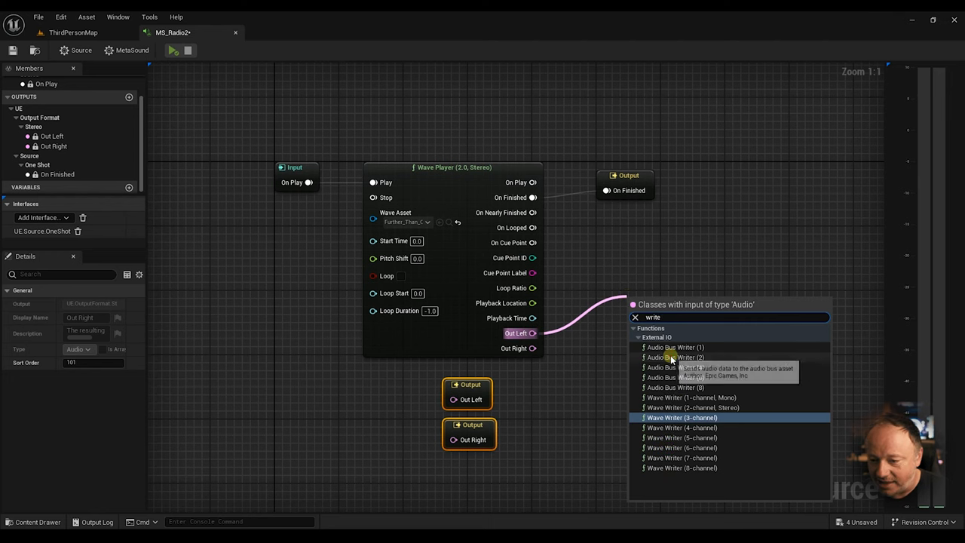
Add an Audio Bus Writer (2) fed by both channels, writing to AB_Radio2.
left_click(676, 347)
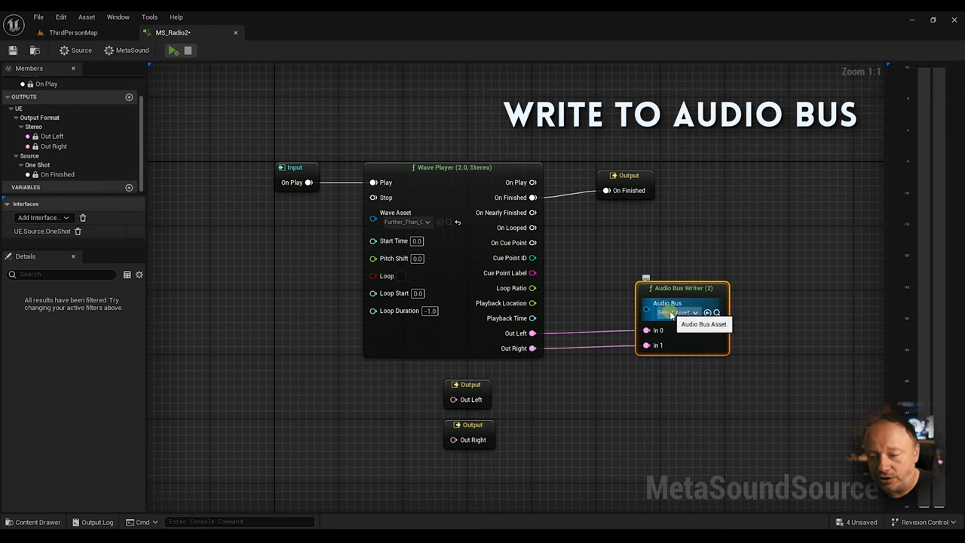
left_click(676, 313)
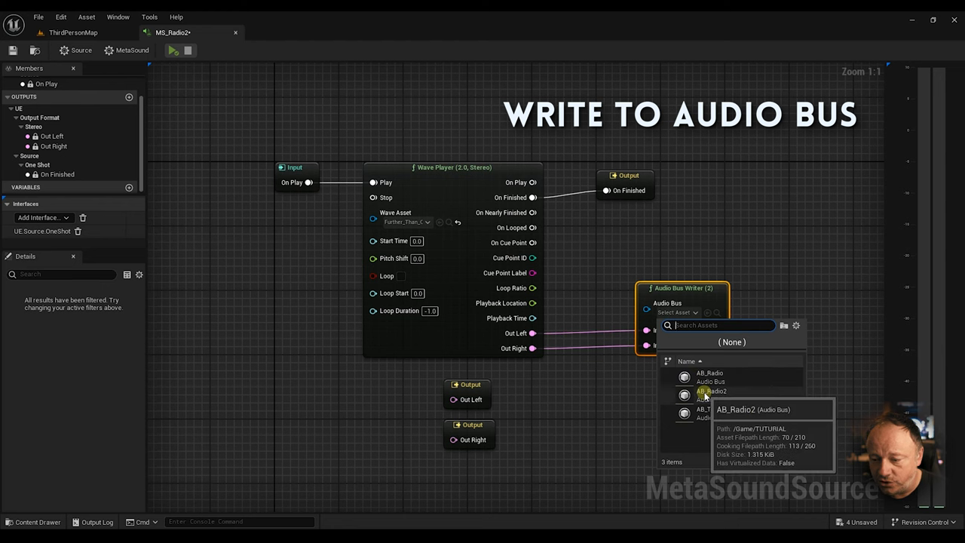
left_click(713, 391)
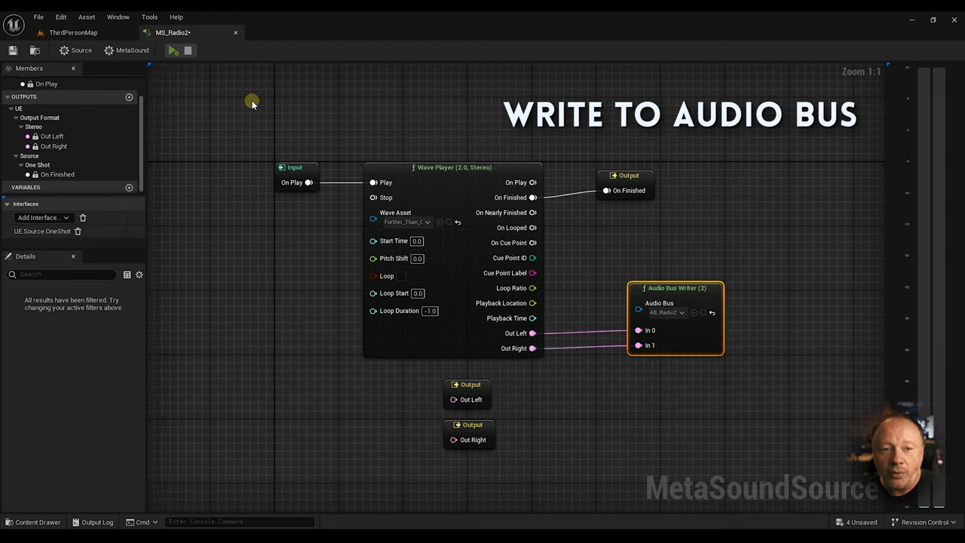
left_click(172, 51)
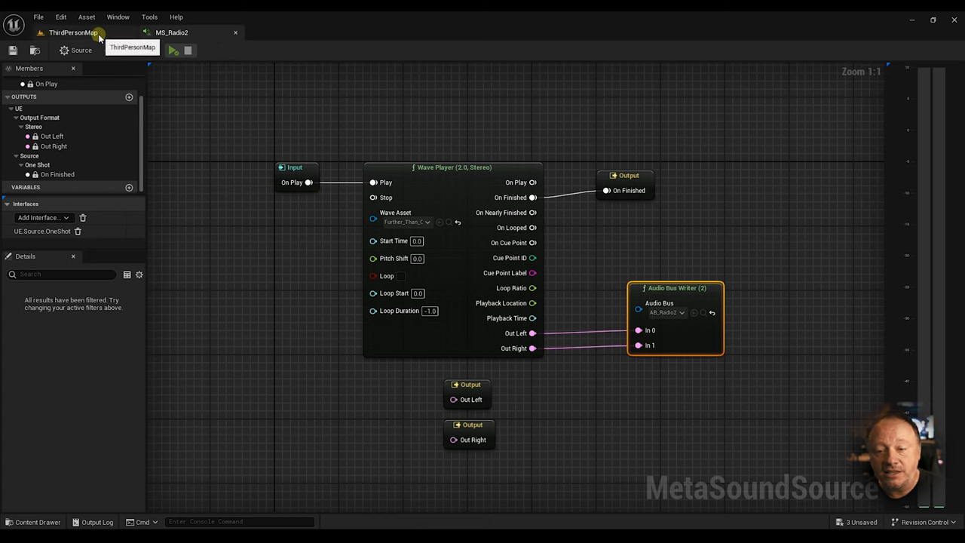
In ThirdPersonMap, select the radio cube and its light, then paste and delete.
left_click(73, 32)
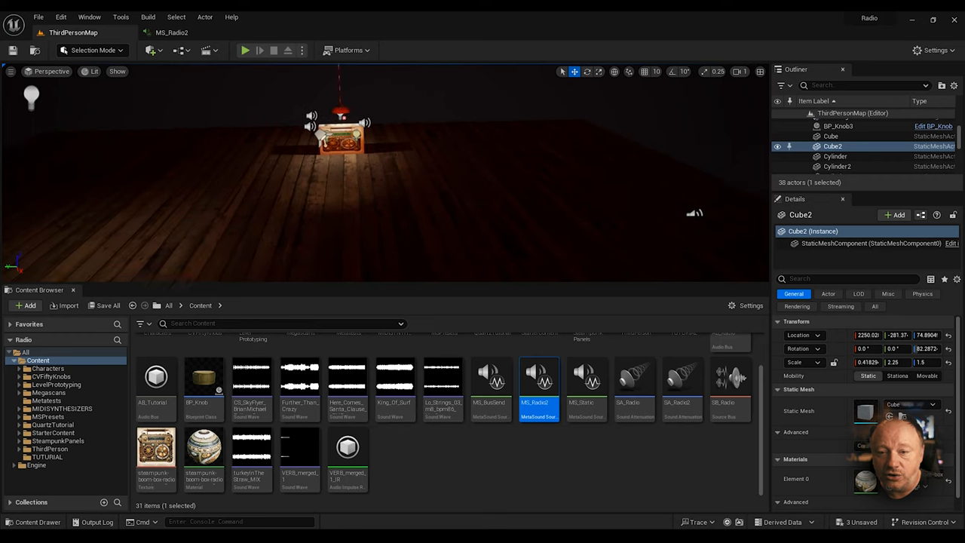
left_click(830, 135)
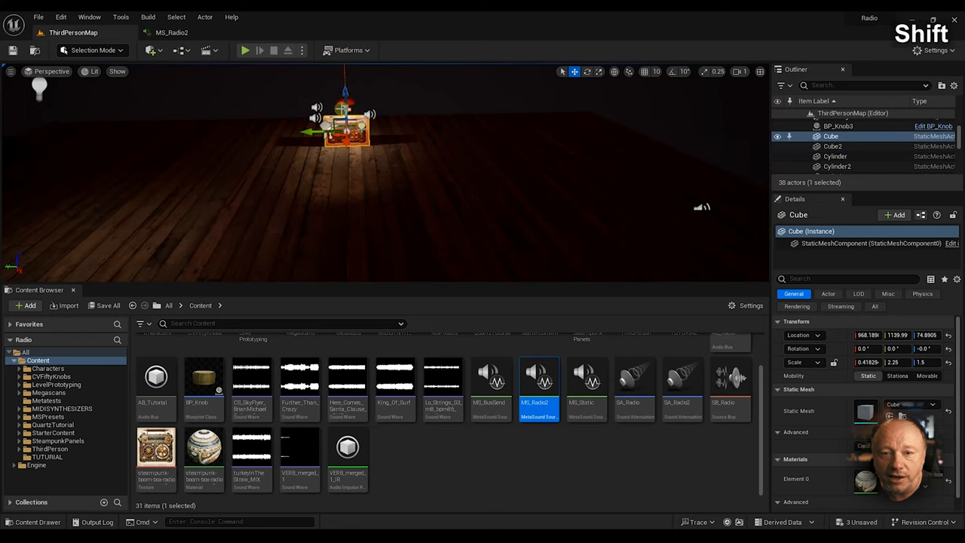
left_click(840, 151)
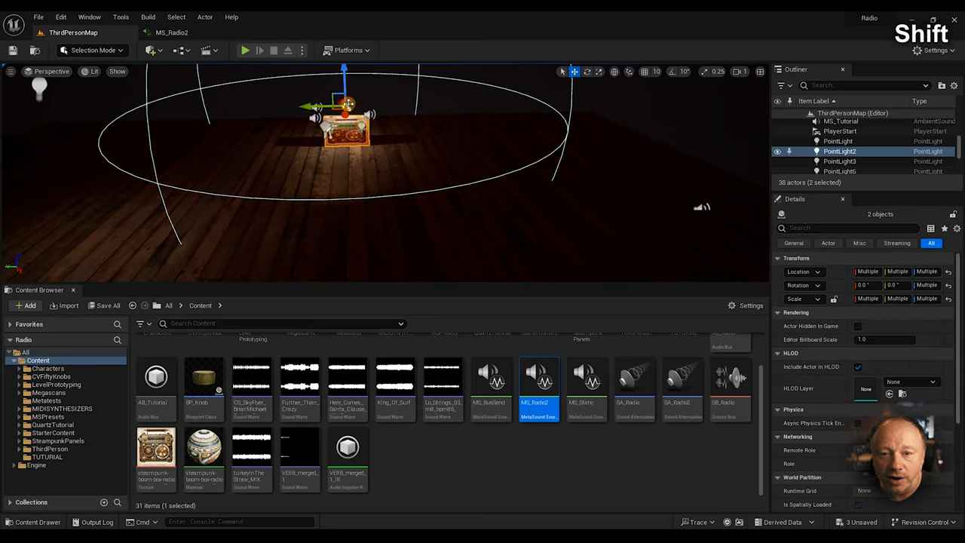
key("ctrl+v")
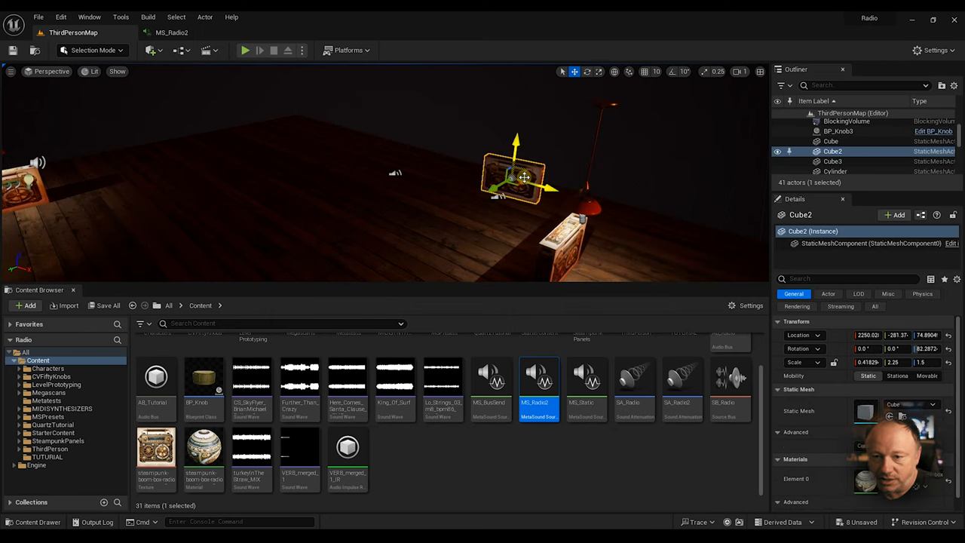
key("Delete")
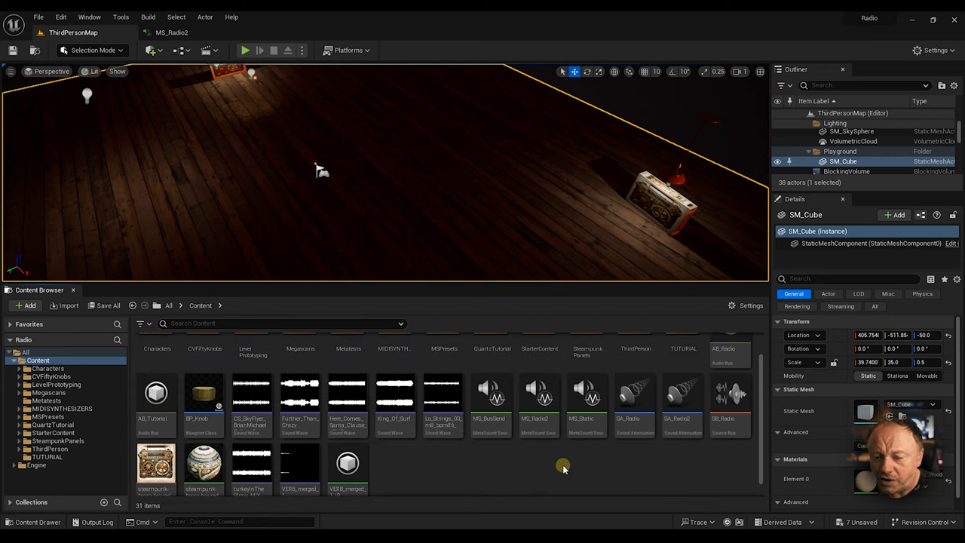
Open the SB_Radio2 source bus settings and locate its assigned attenuation asset.
scroll("down", 3)
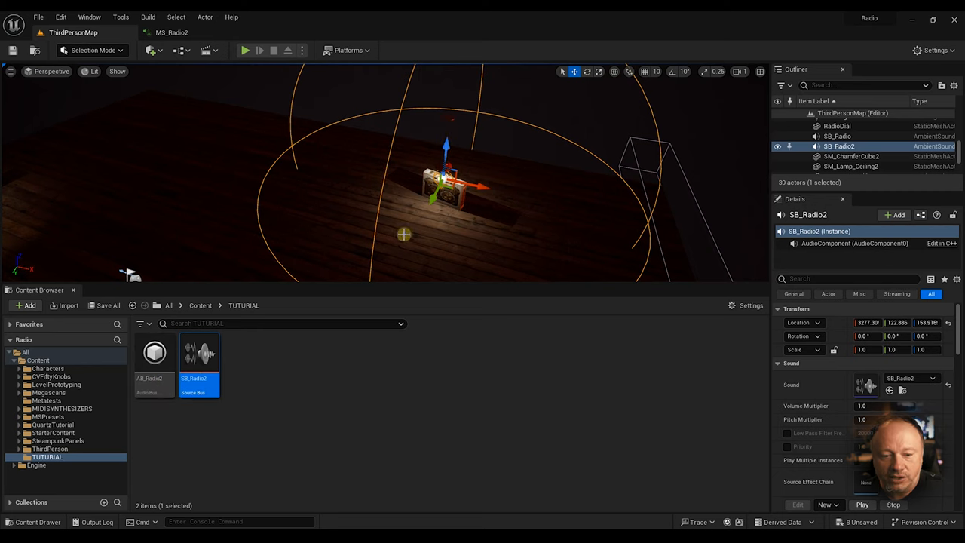
double_click(199, 354)
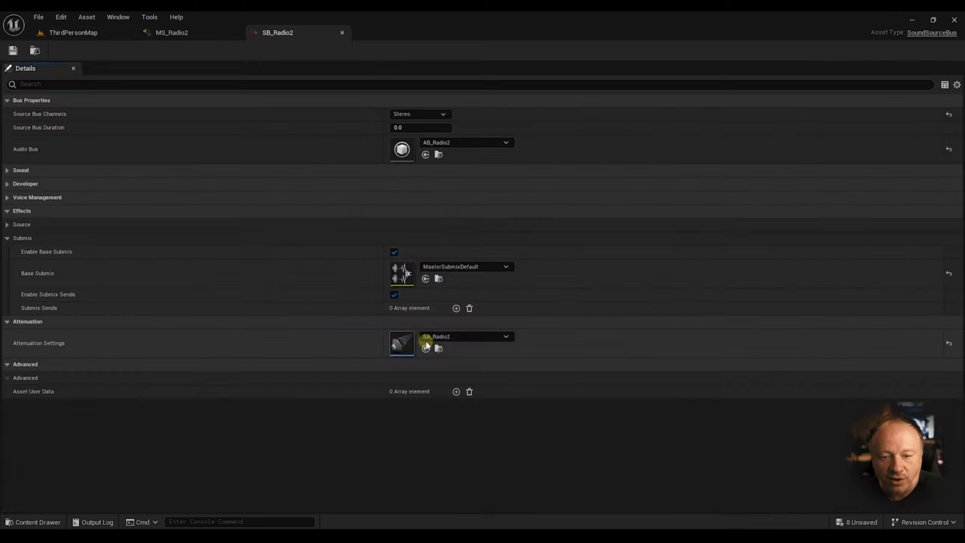
left_click(172, 32)
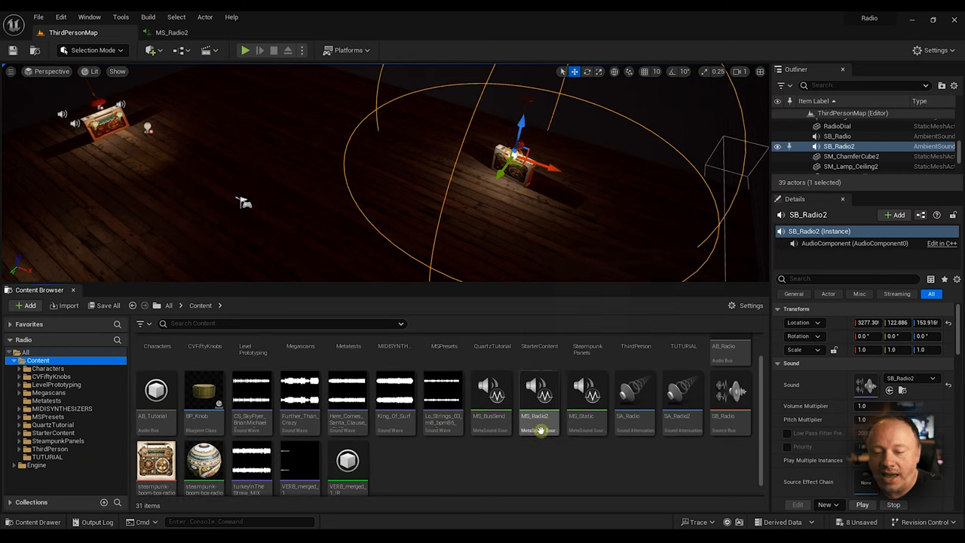
Select the MS_Radio2 MetaSound in the Content Browser for placement beside the second radio.
left_click(538, 390)
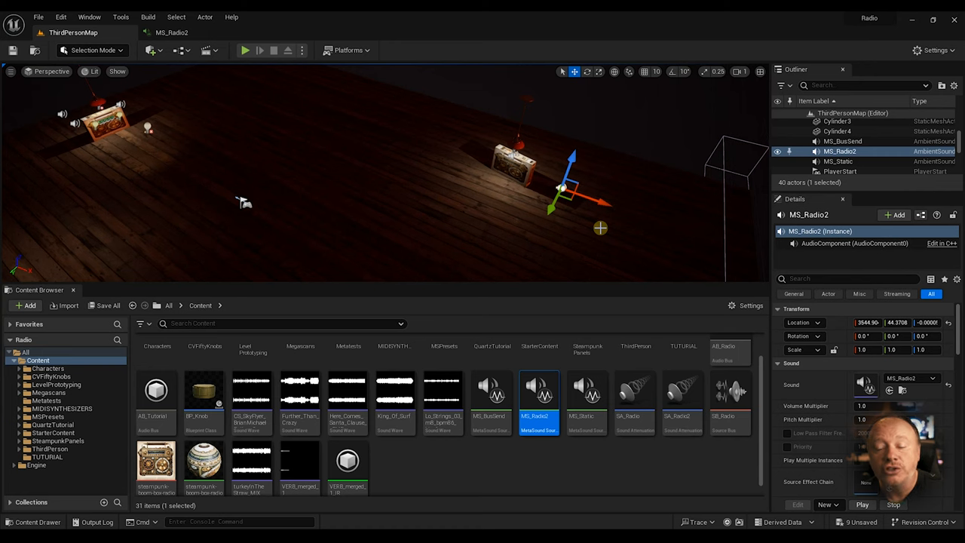
mouse_move(246, 50)
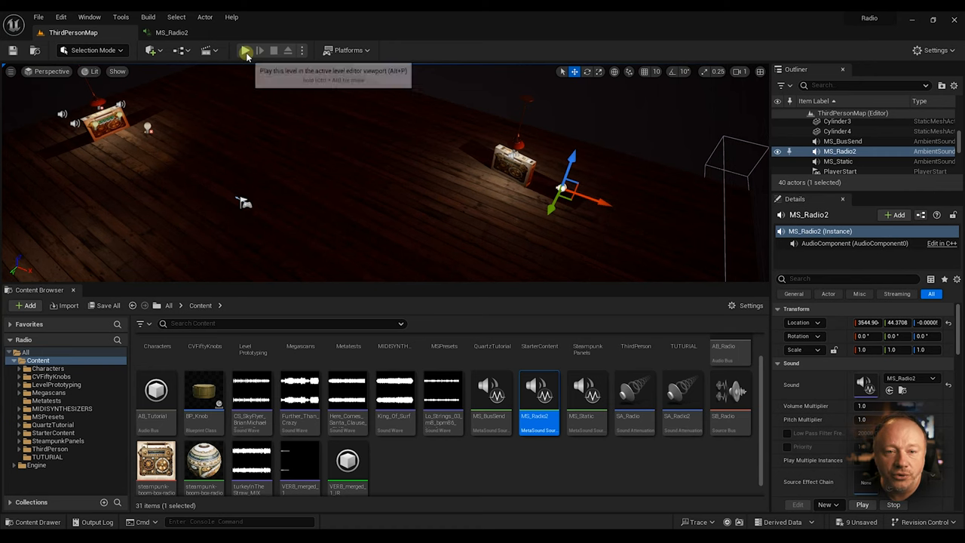
Start a Play session and walk the character up close to the second boombox.
left_click(244, 50)
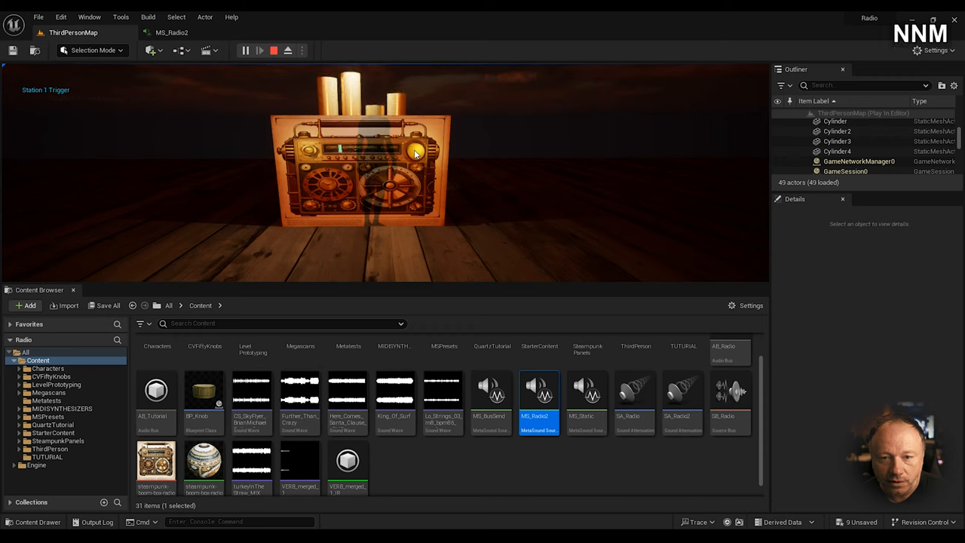
key("down")
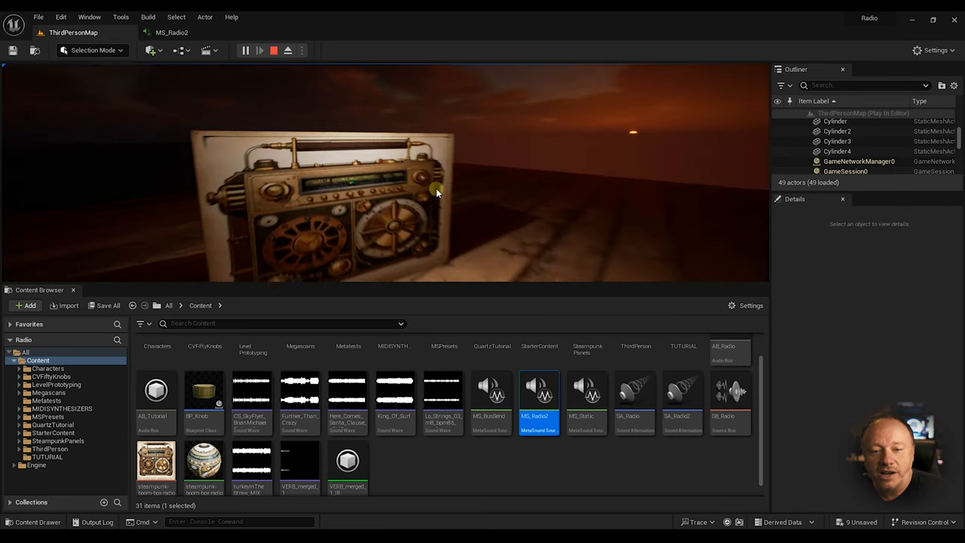
key("Down")
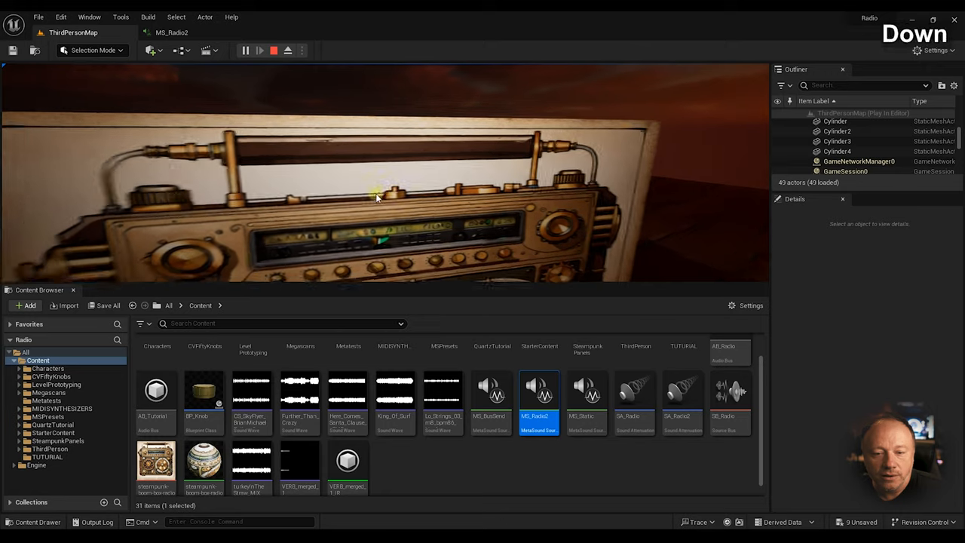